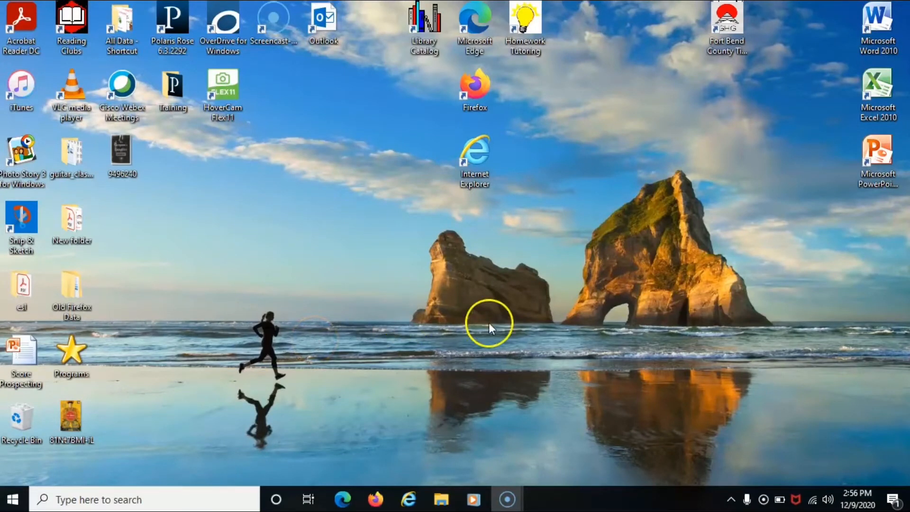
mouse_move(755, 420)
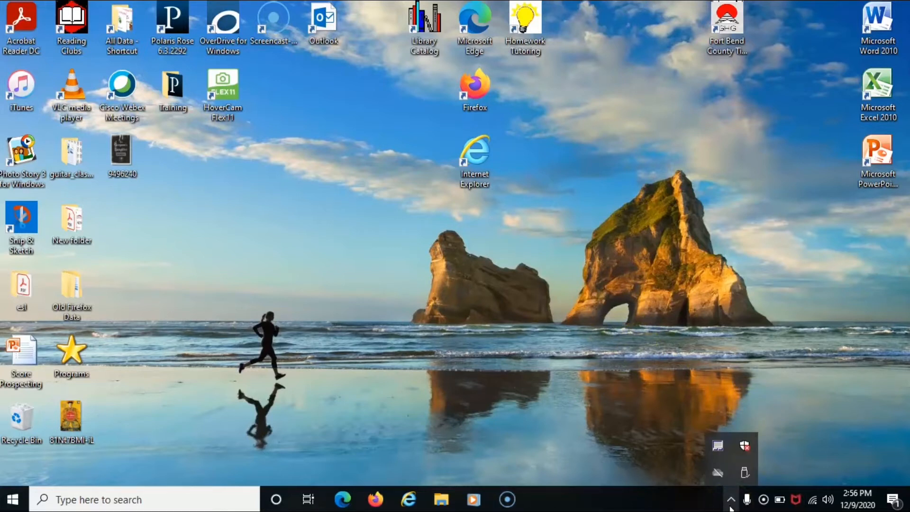
mouse_move(726, 475)
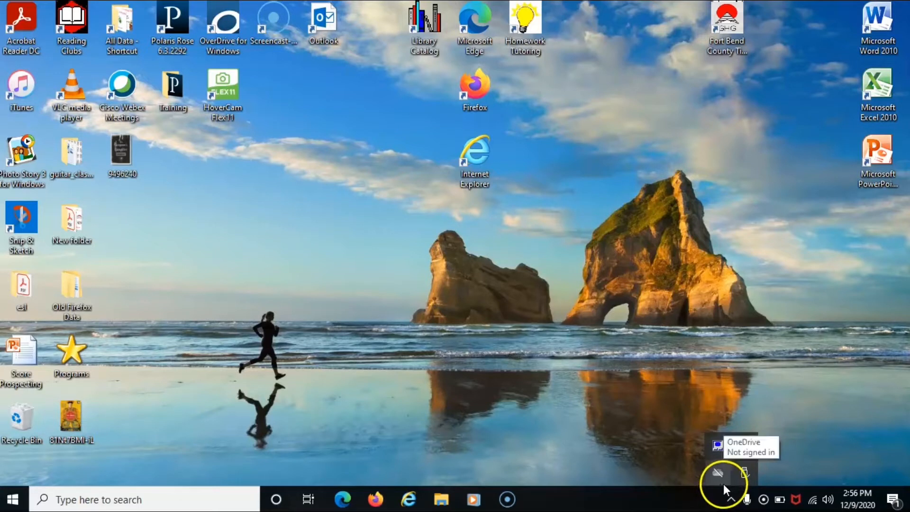
mouse_move(747, 483)
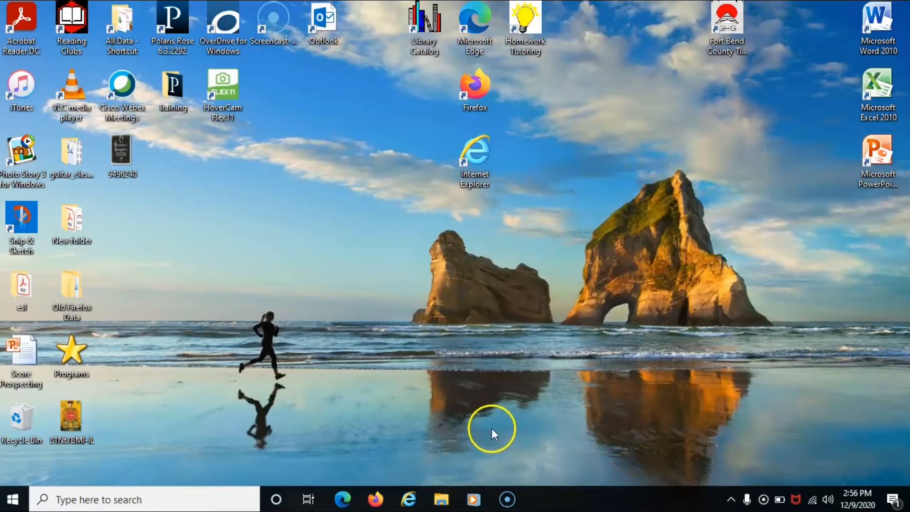
mouse_move(414, 464)
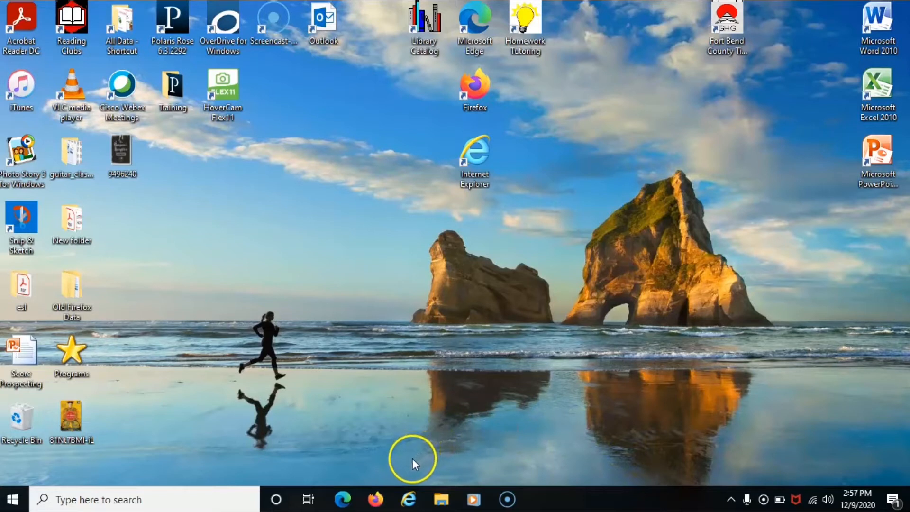
mouse_move(436, 496)
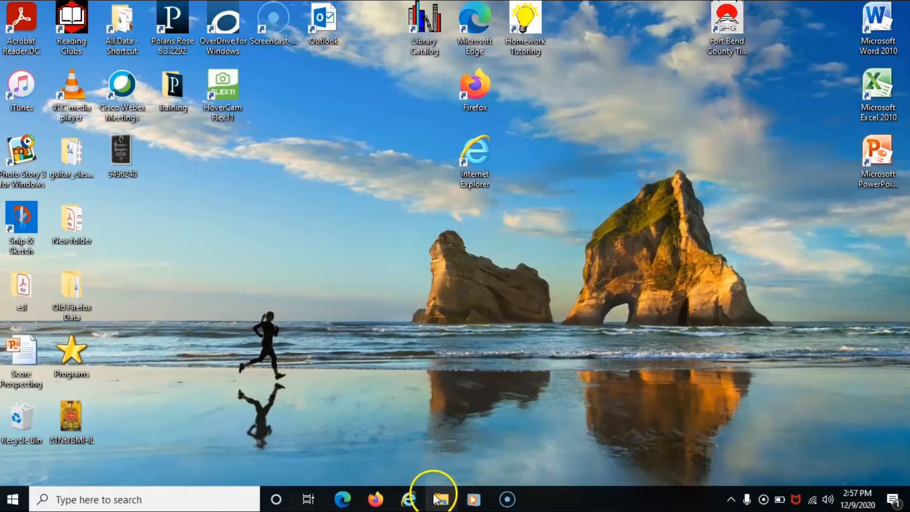
mouse_move(438, 498)
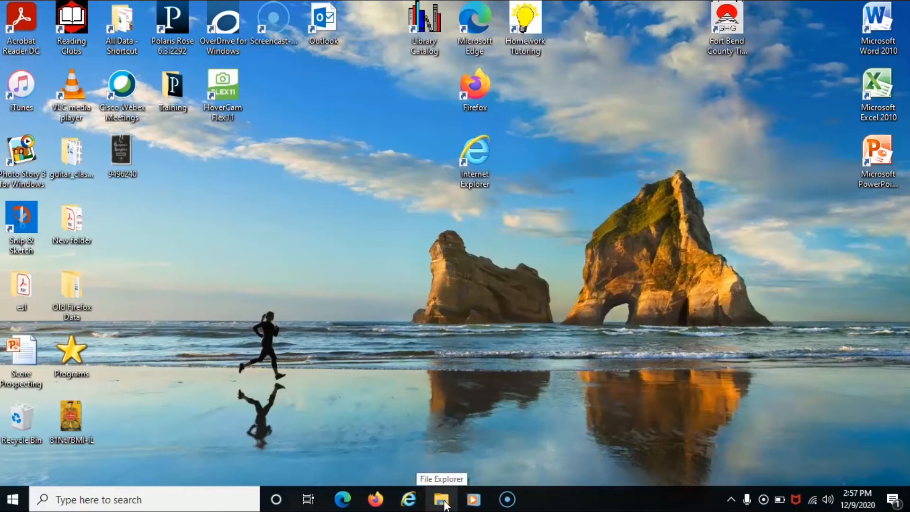
- Browse to the KT (D:) flash drive and preview the 9496240 picture in Photos
click(438, 499)
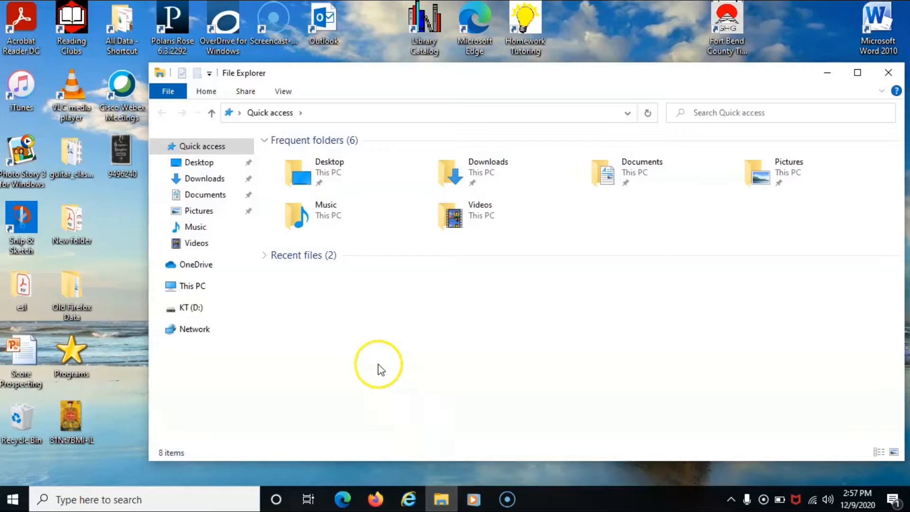
mouse_move(284, 324)
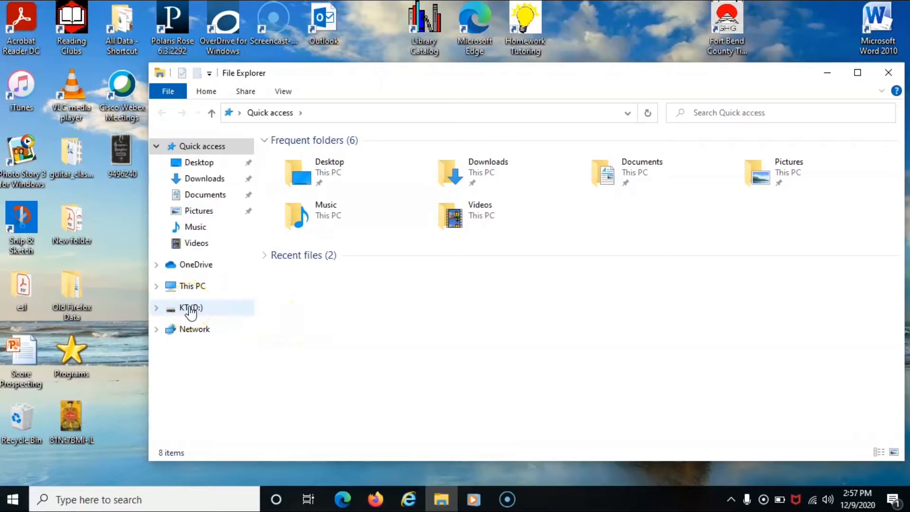
click(191, 308)
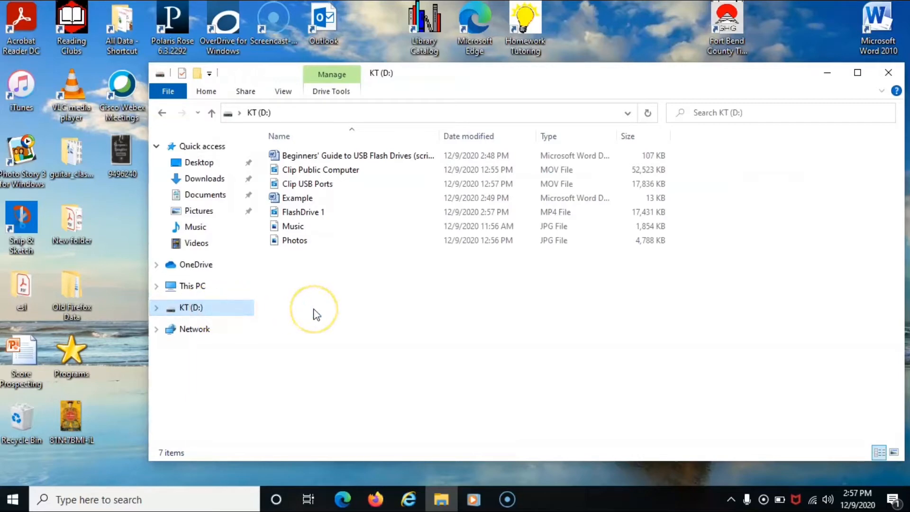
mouse_move(305, 289)
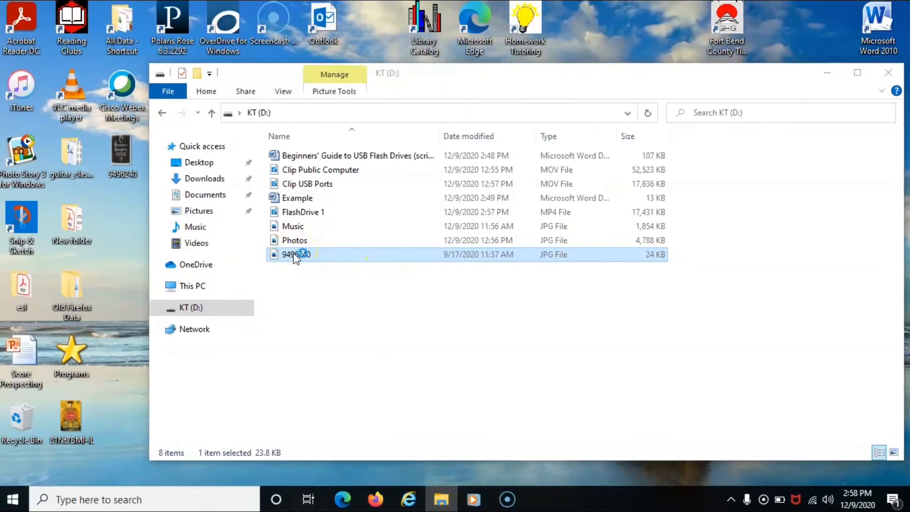
double_click(295, 254)
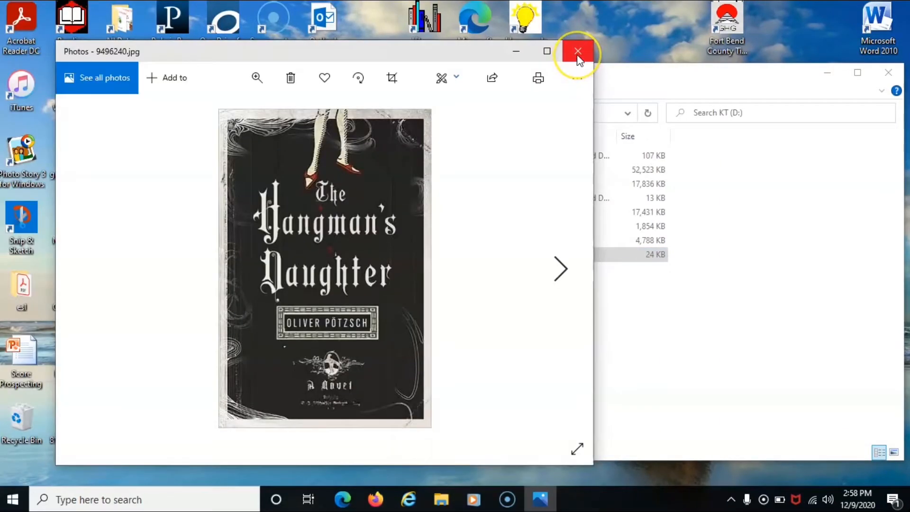
click(577, 50)
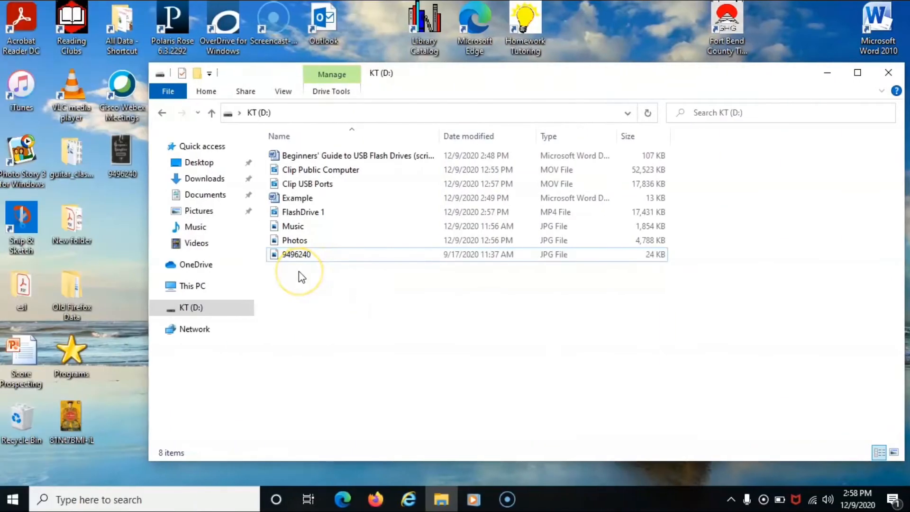
- Select the 9496240 picture, start a Delete-key removal, and back out of it
click(294, 254)
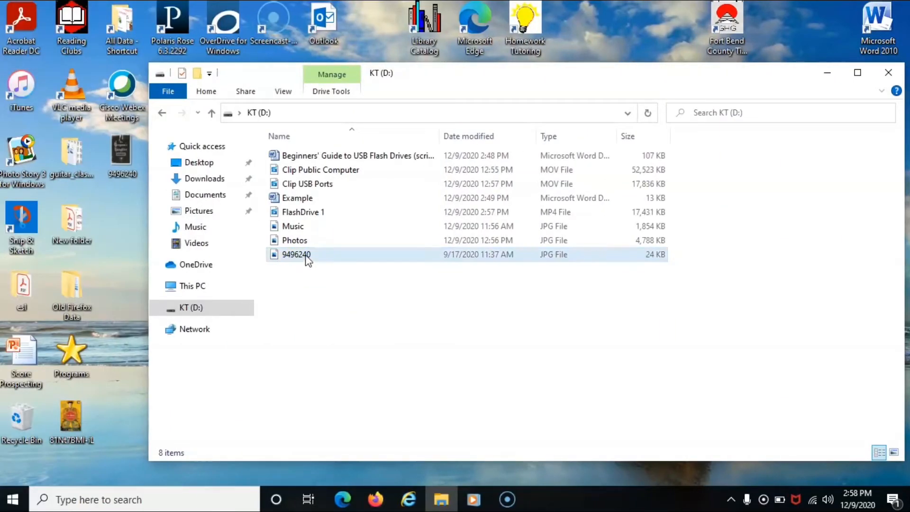
click(295, 254)
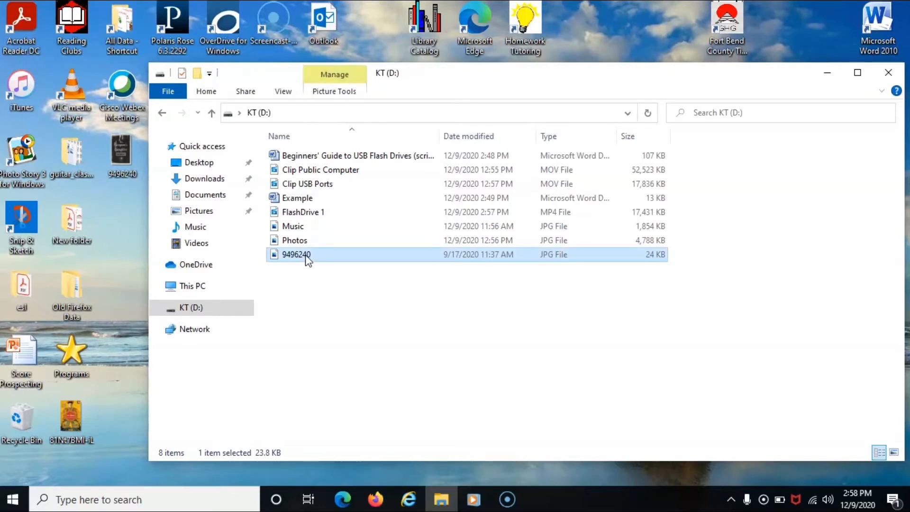
key(Delete)
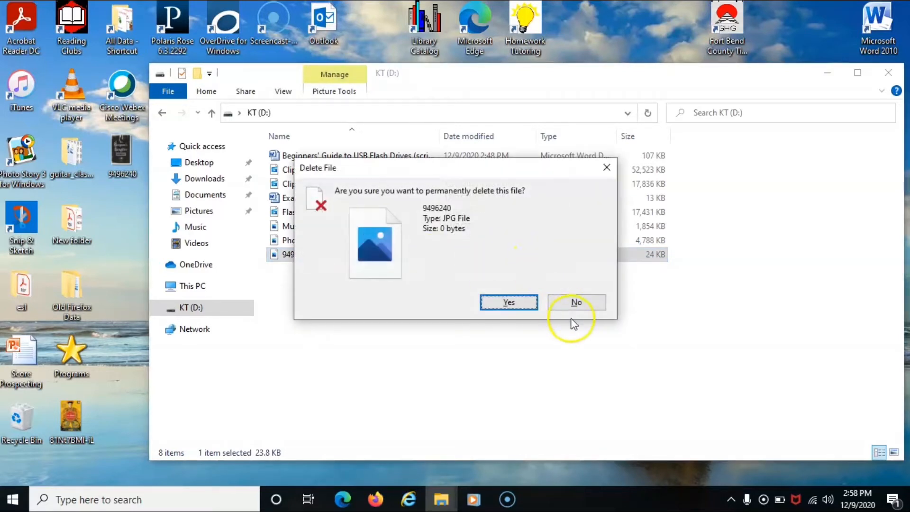
click(577, 303)
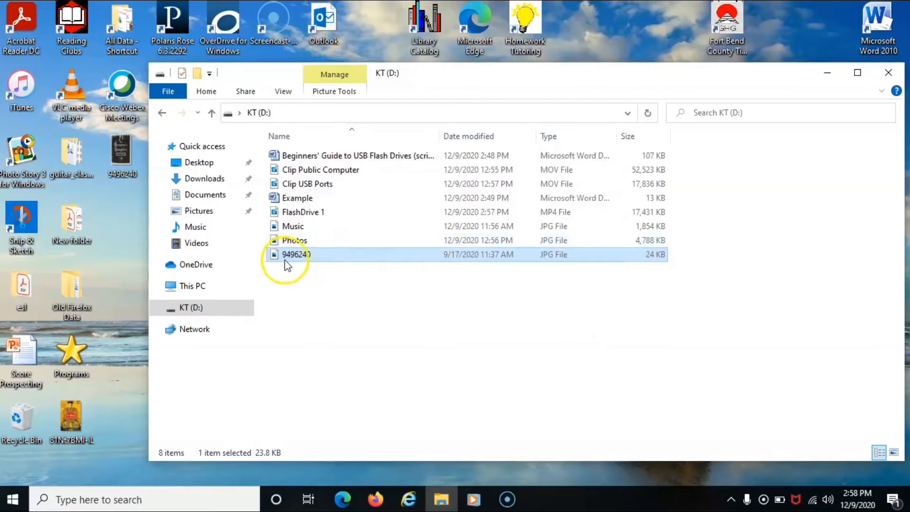
mouse_move(291, 262)
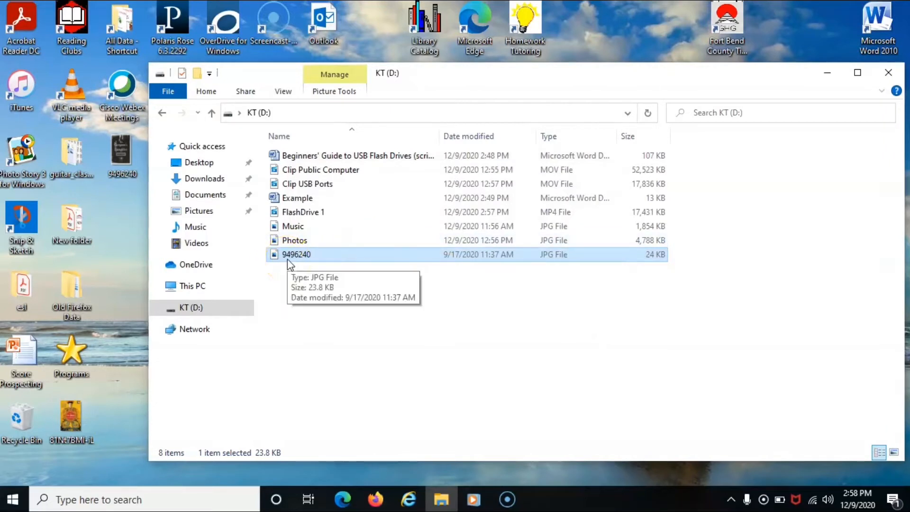
- Permanently delete the 9496240 JPG via its context menu, confirming the Delete File prompt
right_click(295, 254)
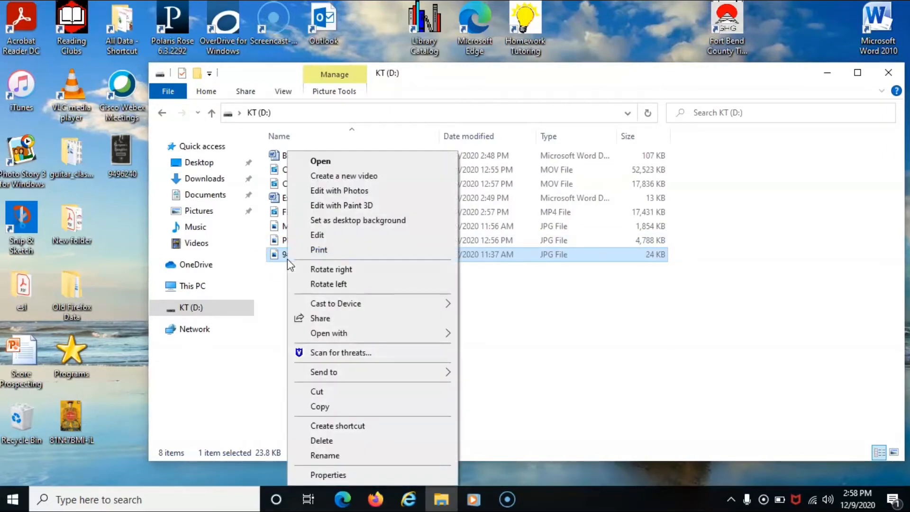
mouse_move(348, 218)
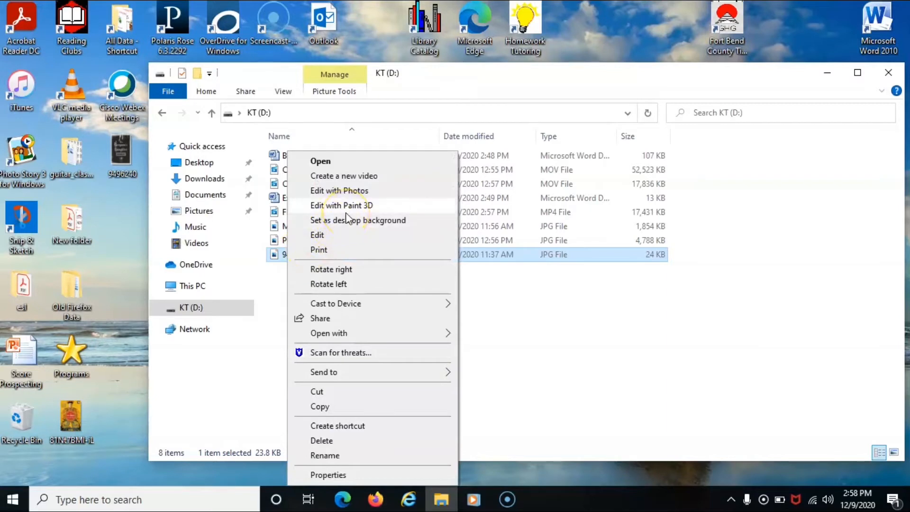
mouse_move(323, 353)
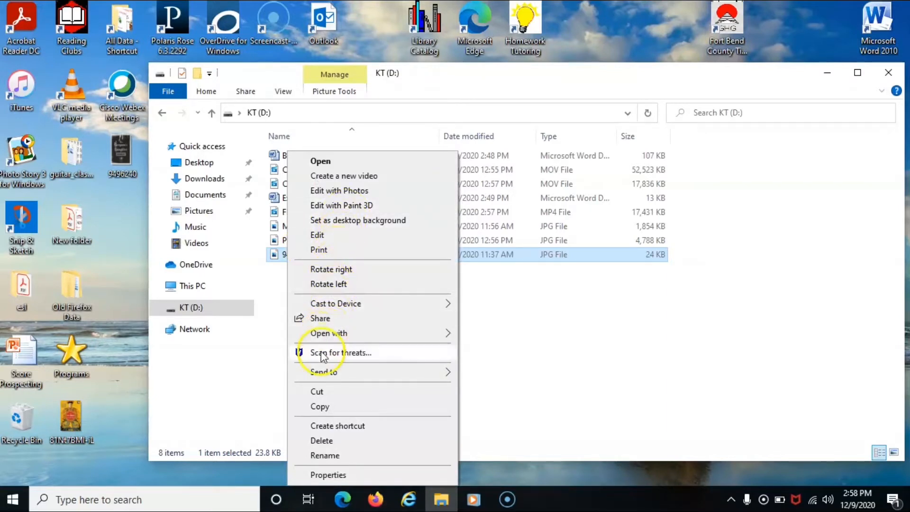
mouse_move(322, 440)
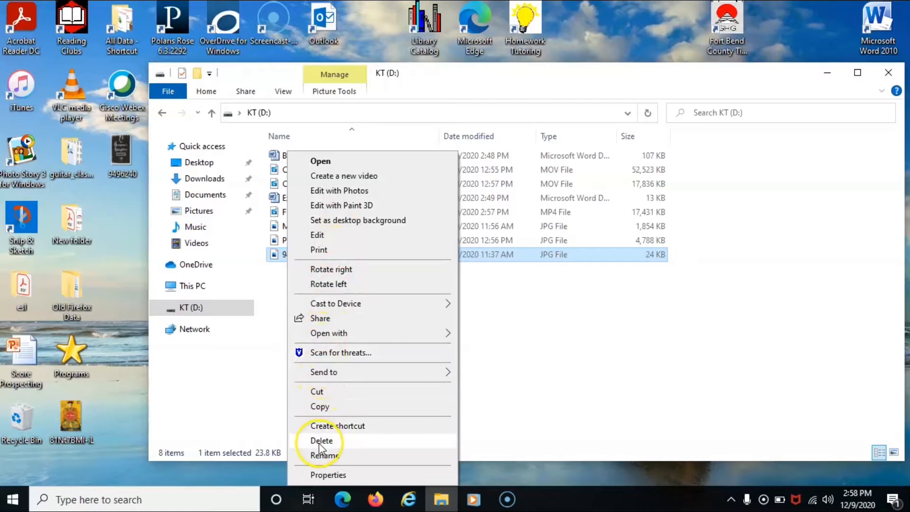
click(320, 441)
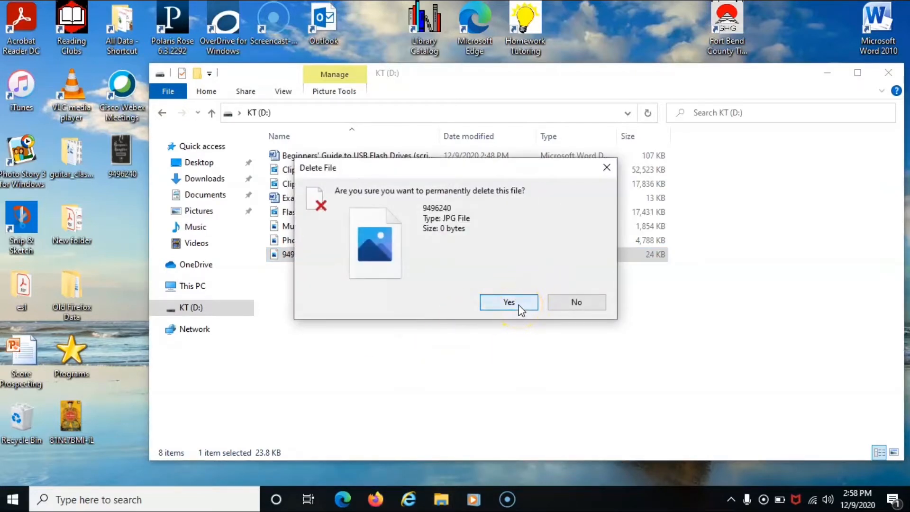
click(508, 303)
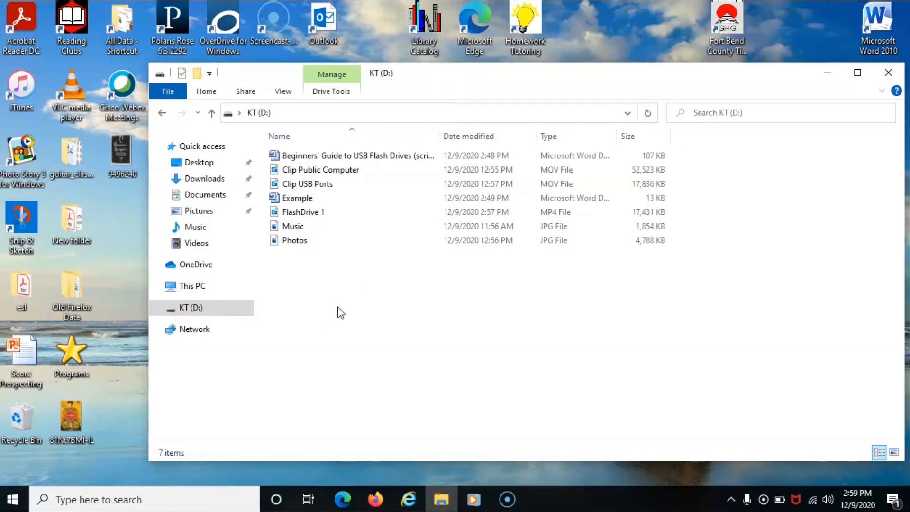
mouse_move(326, 279)
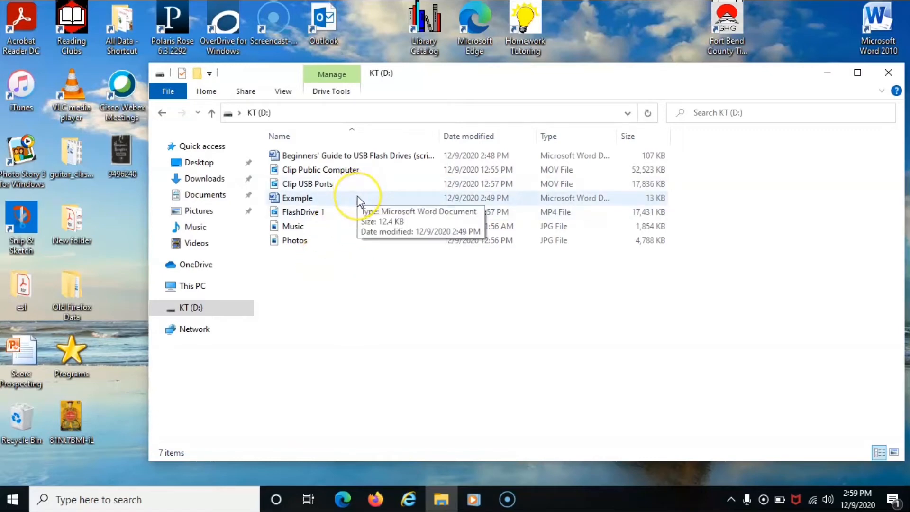
- Open the Example Word document from the KT (D:) file list
double_click(298, 198)
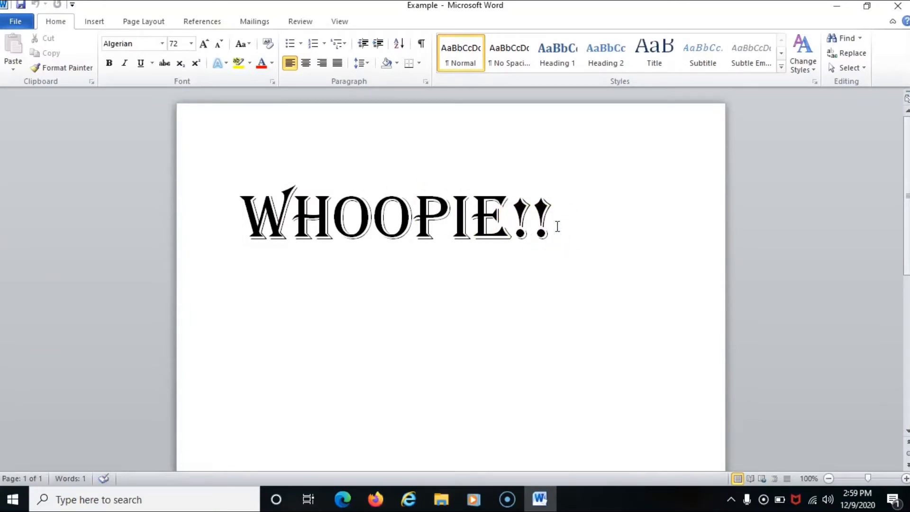
key(Backspace)
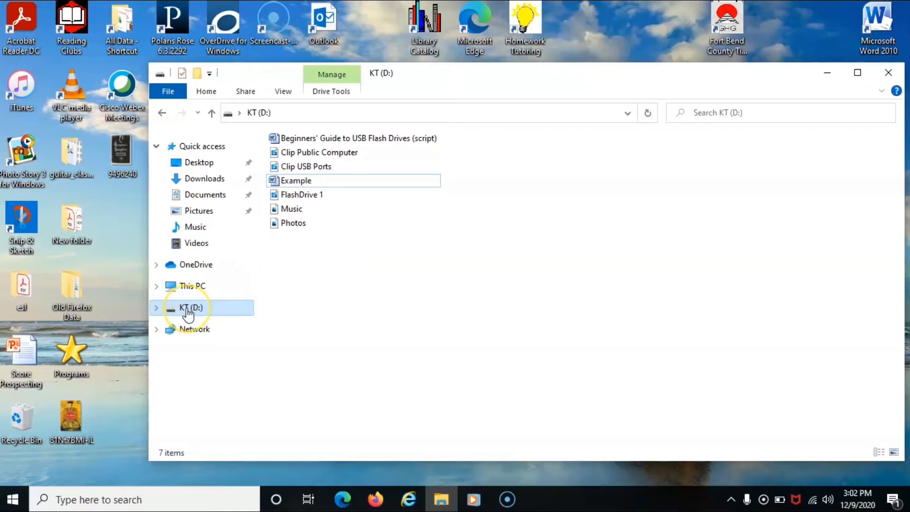
right_click(189, 307)
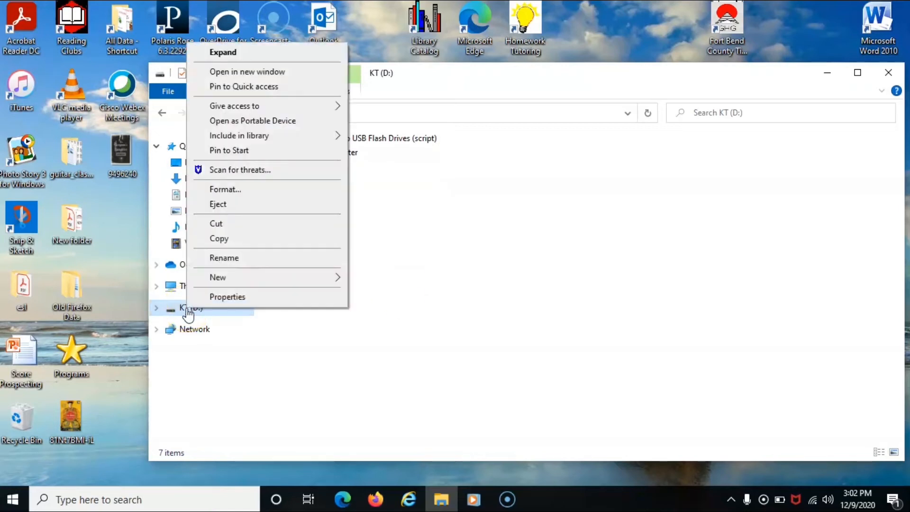
mouse_move(248, 268)
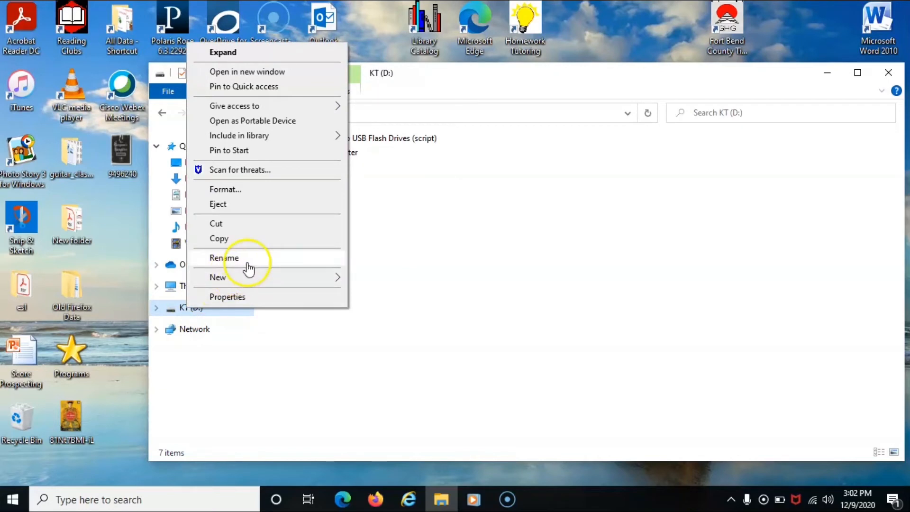
mouse_move(268, 226)
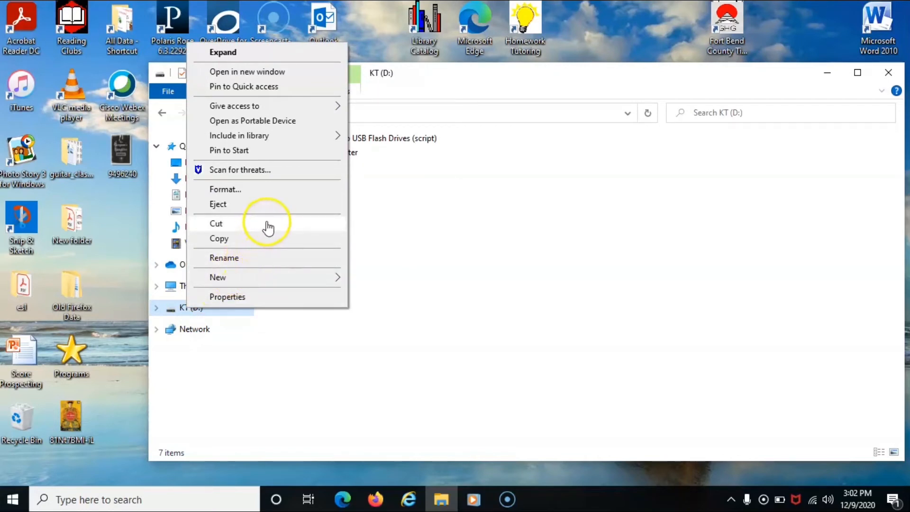
mouse_move(264, 206)
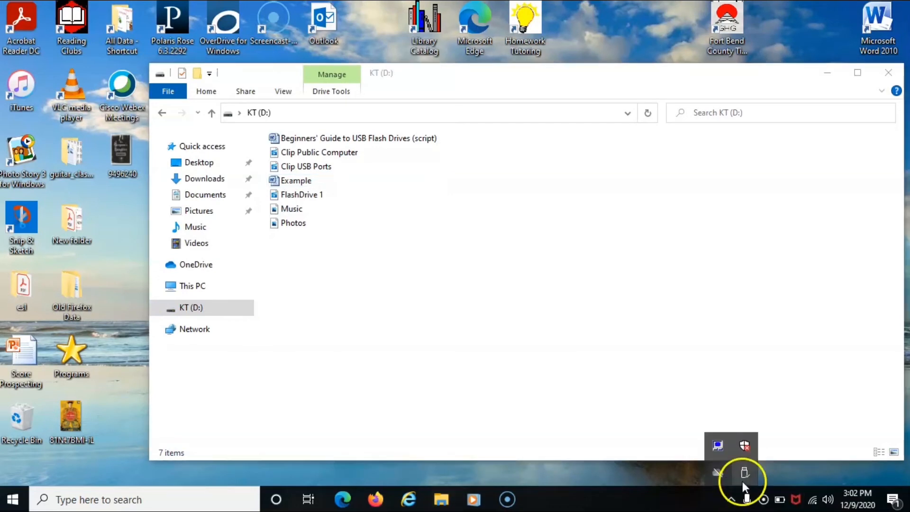
mouse_move(745, 475)
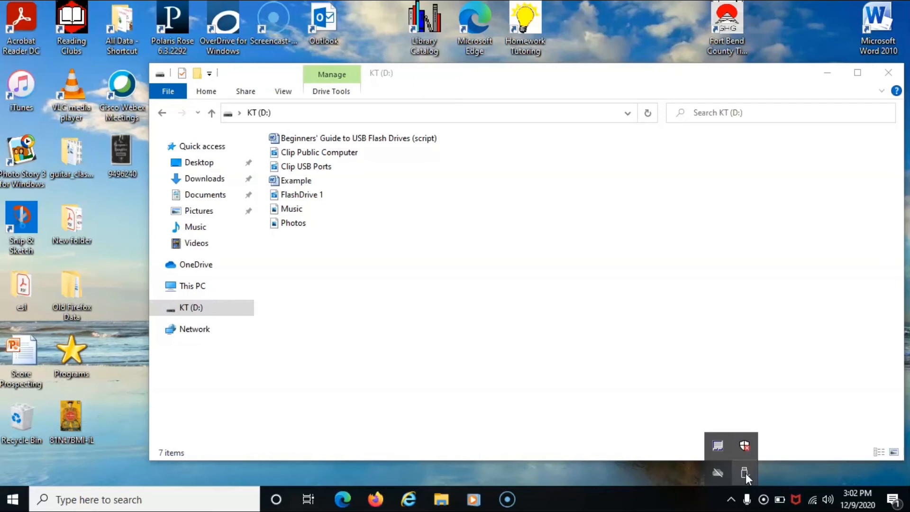
- Eject Disk 2.0 for KT (D:) from the Safely Remove Hardware tray icon
click(745, 473)
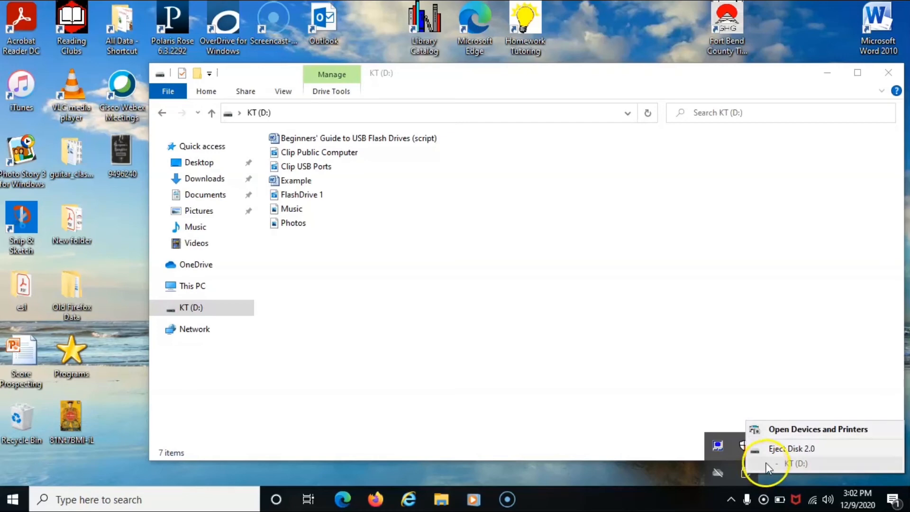
mouse_move(783, 452)
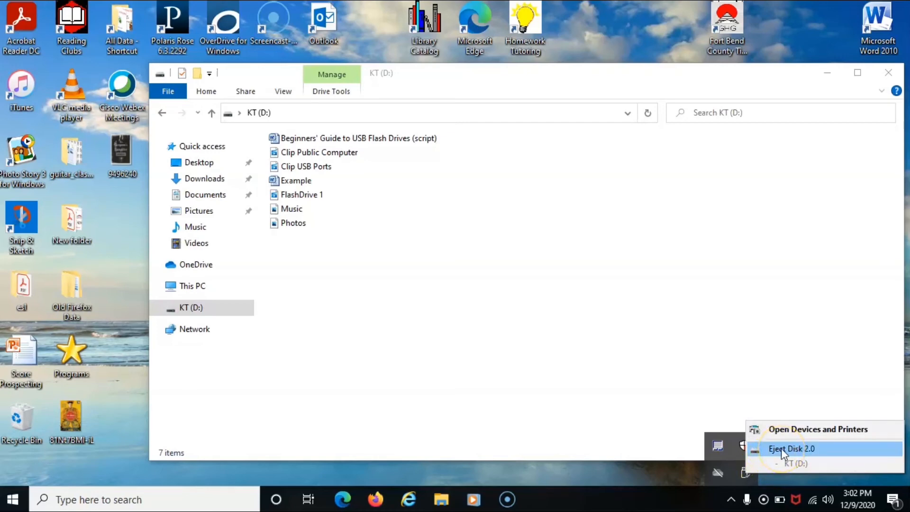
click(791, 448)
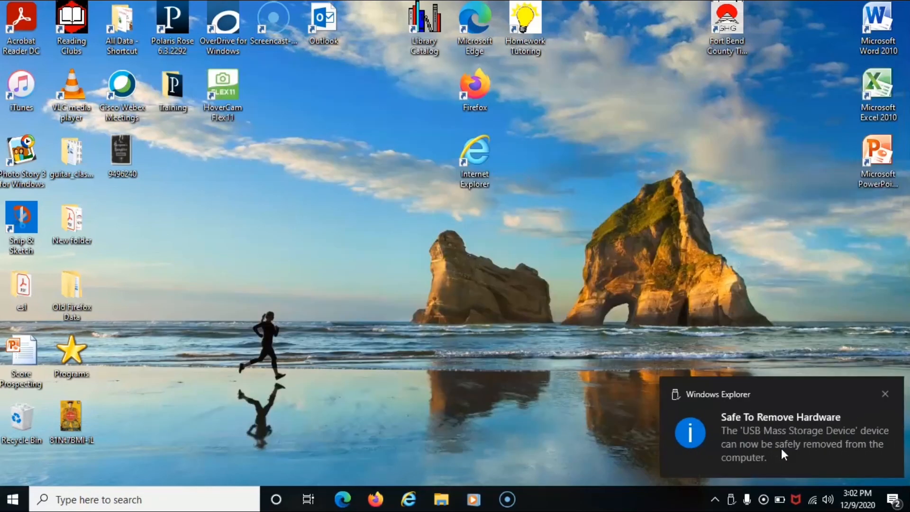